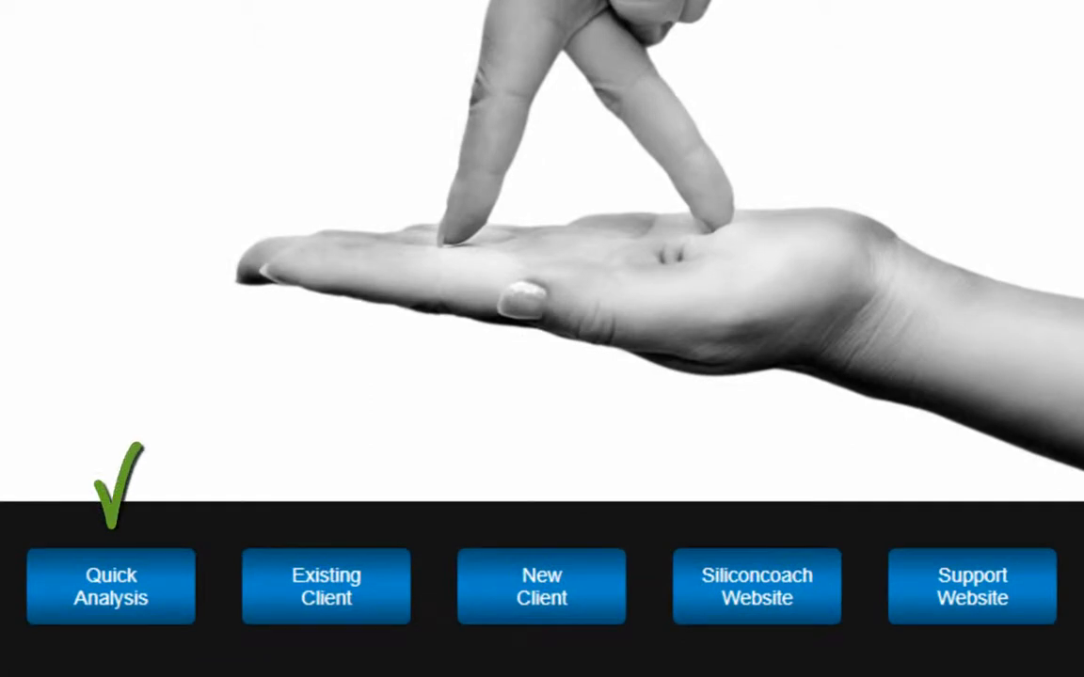
Step: Search previous fit clients, select tester test and load their saved assessment with gait images
click(542, 587)
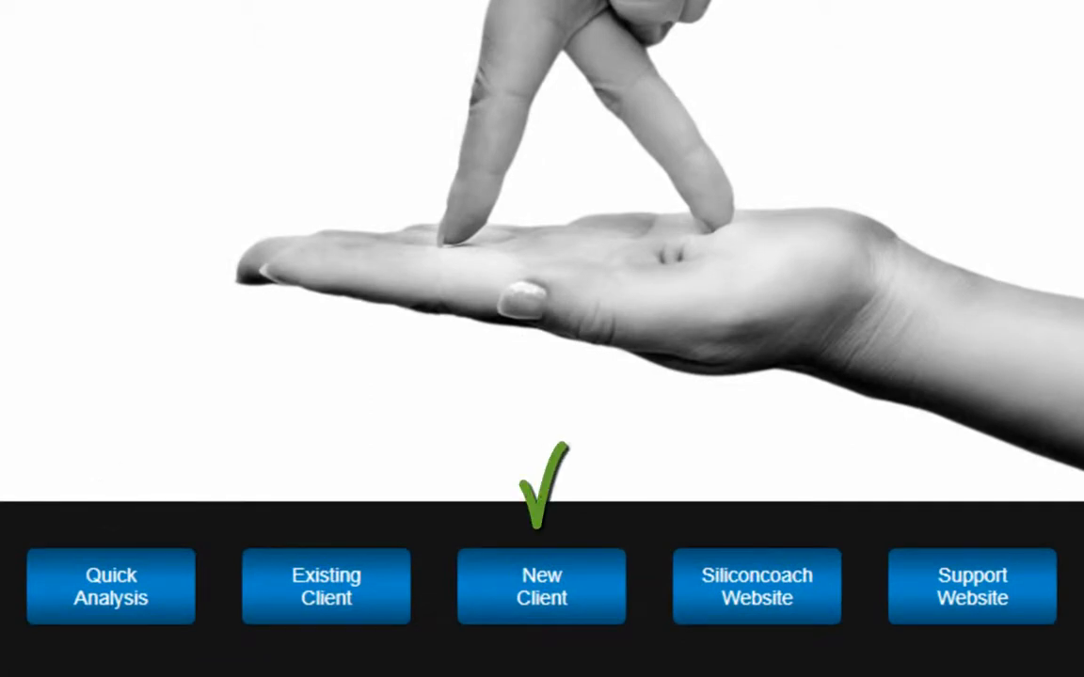
click(326, 587)
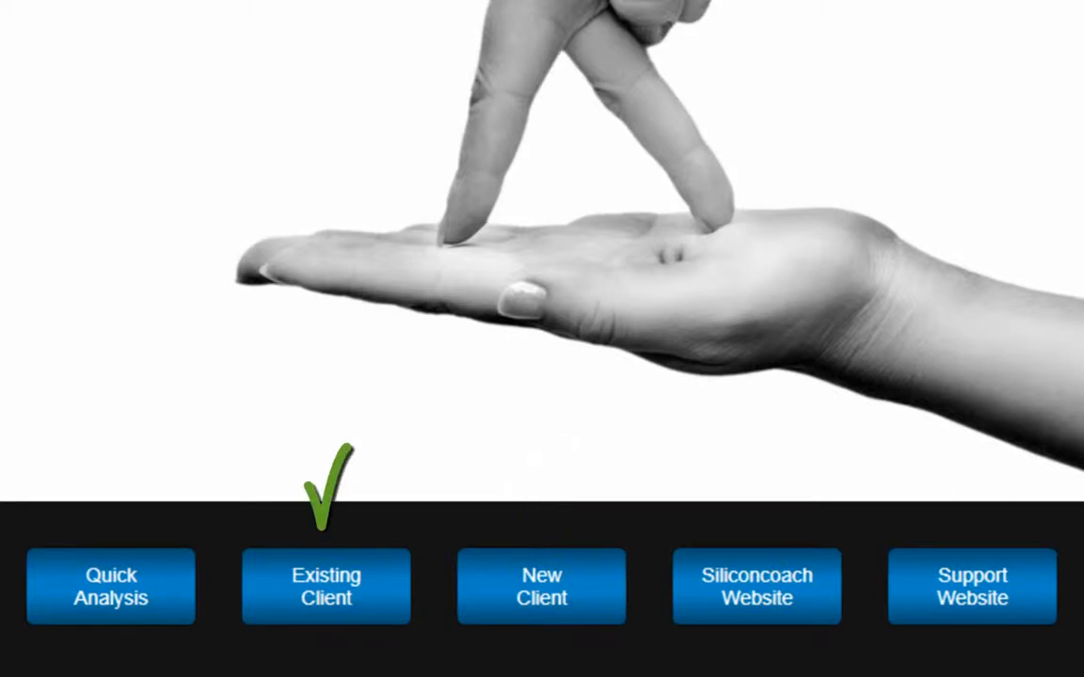
click(326, 587)
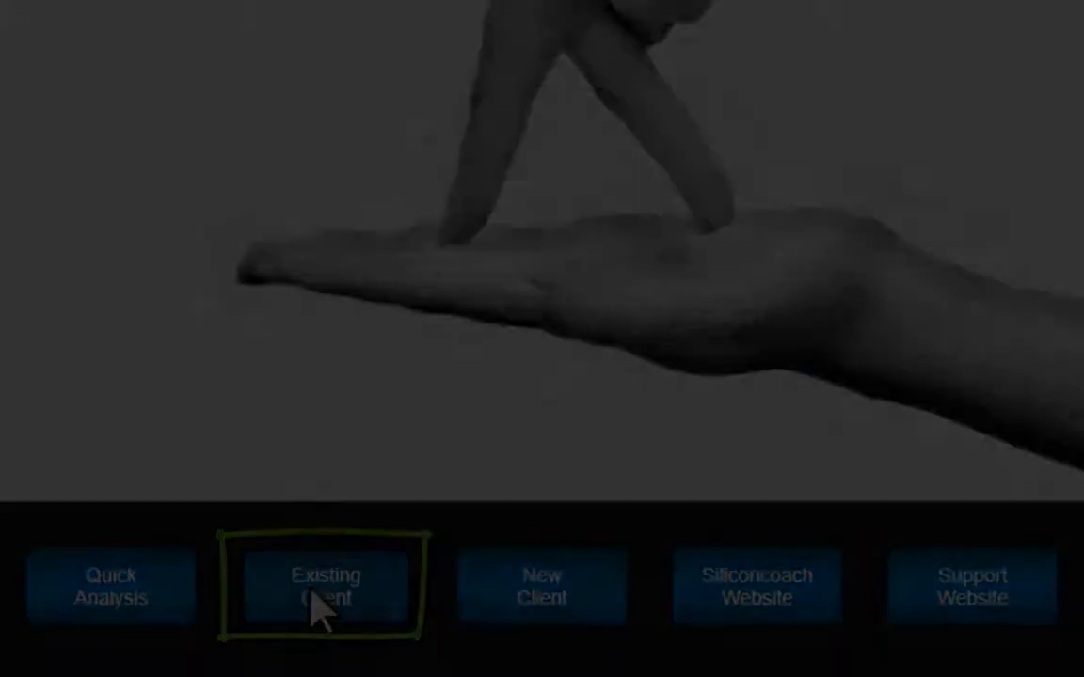
click(324, 587)
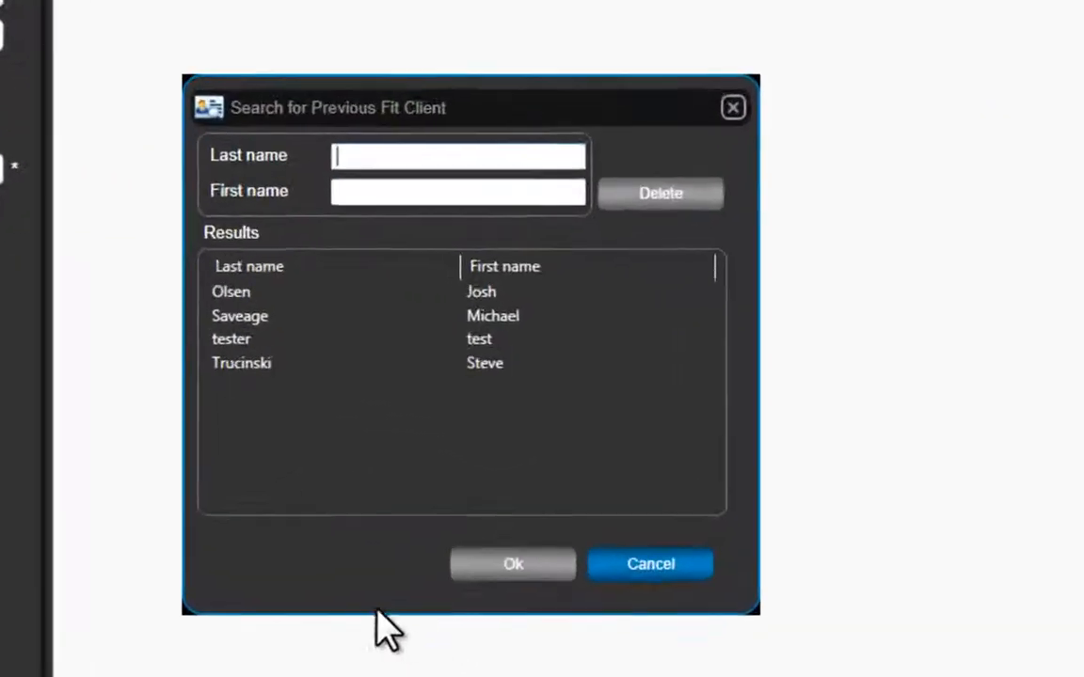
click(230, 338)
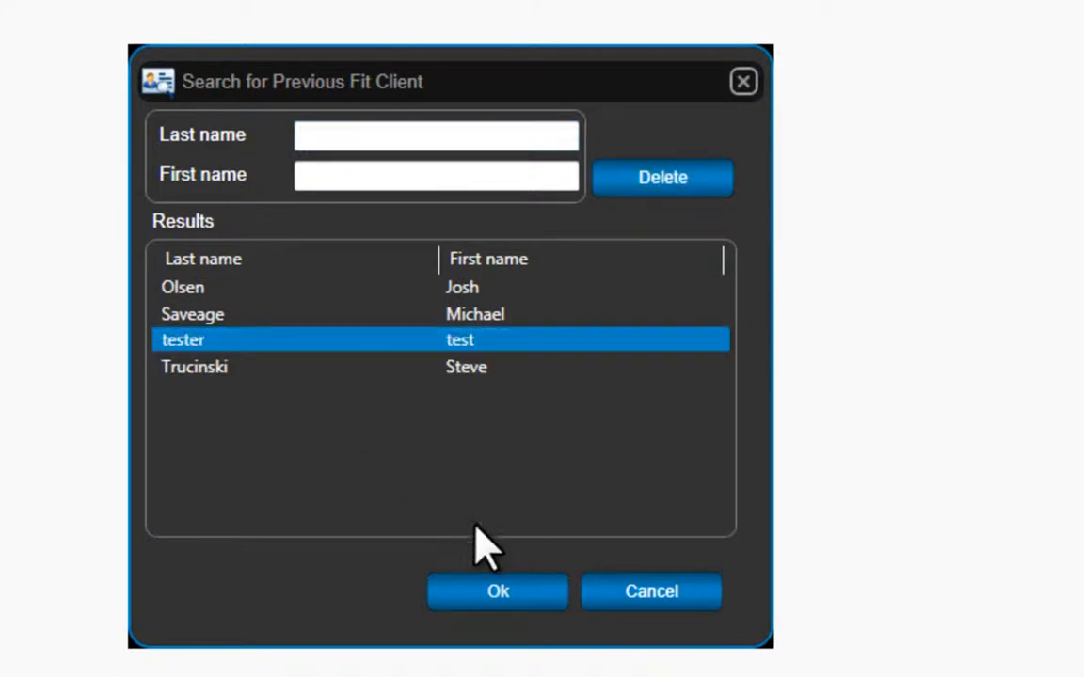
click(497, 591)
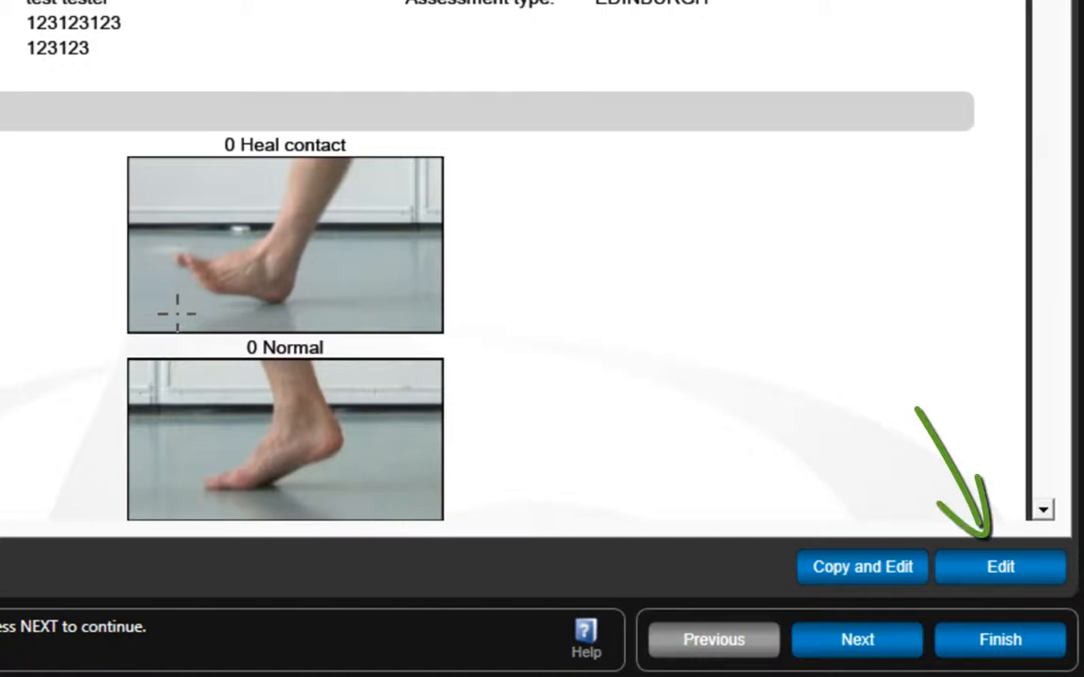
mouse_move(794, 422)
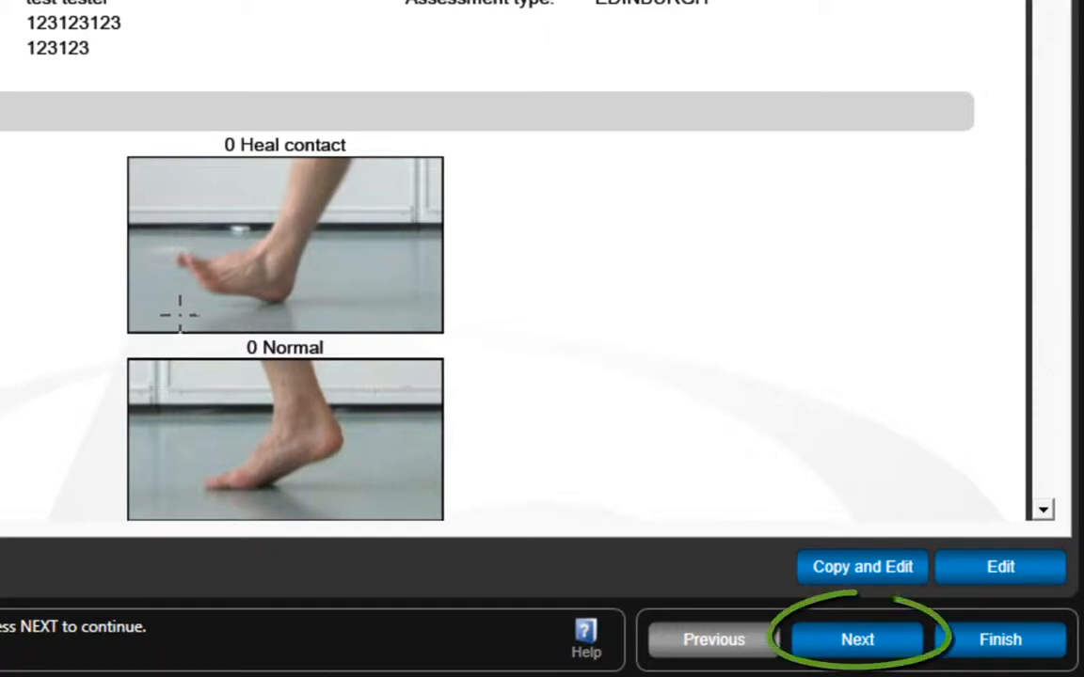
mouse_move(843, 649)
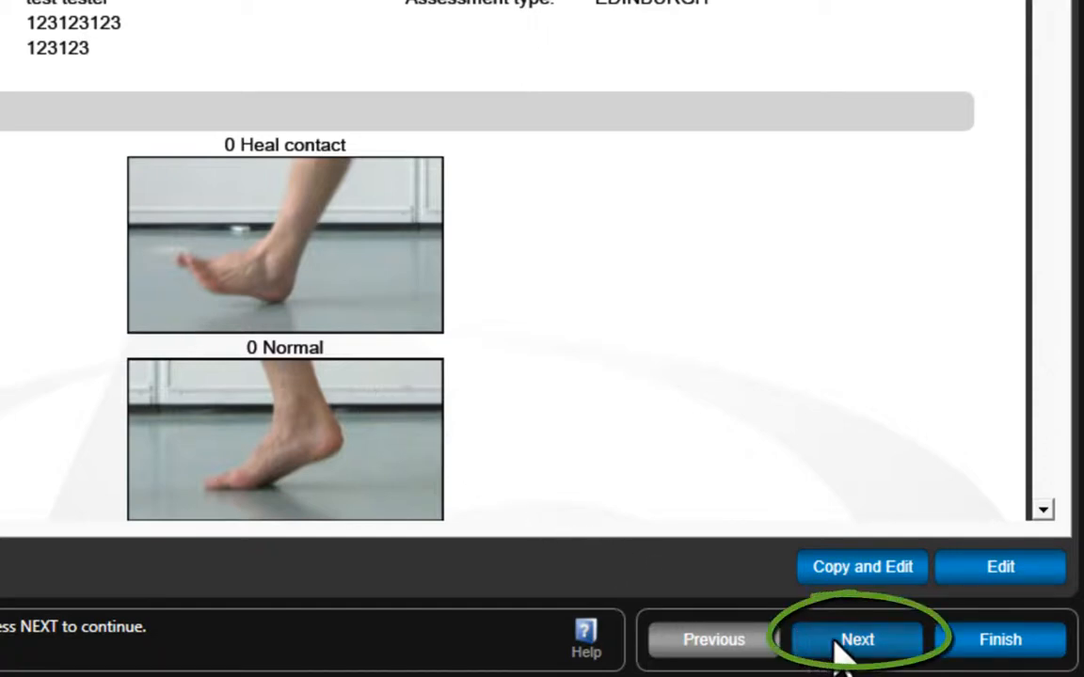
Step: Start a new visit with technician Bob, EDINBURGH assessment type and short notes in both boxes
click(856, 640)
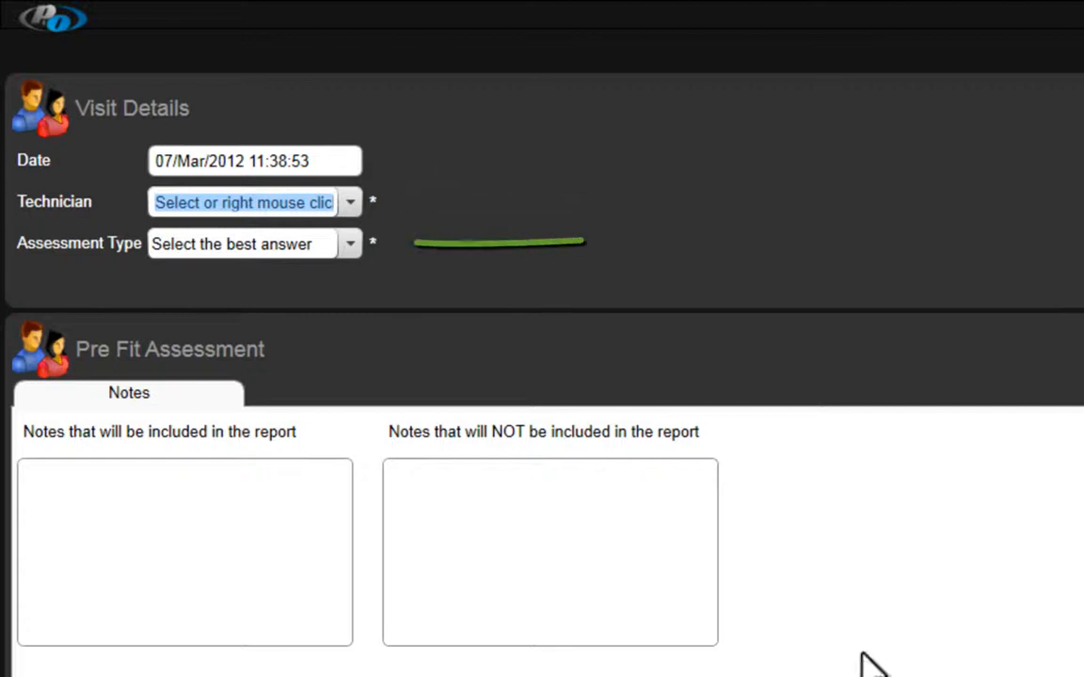
click(243, 201)
text(Bob)
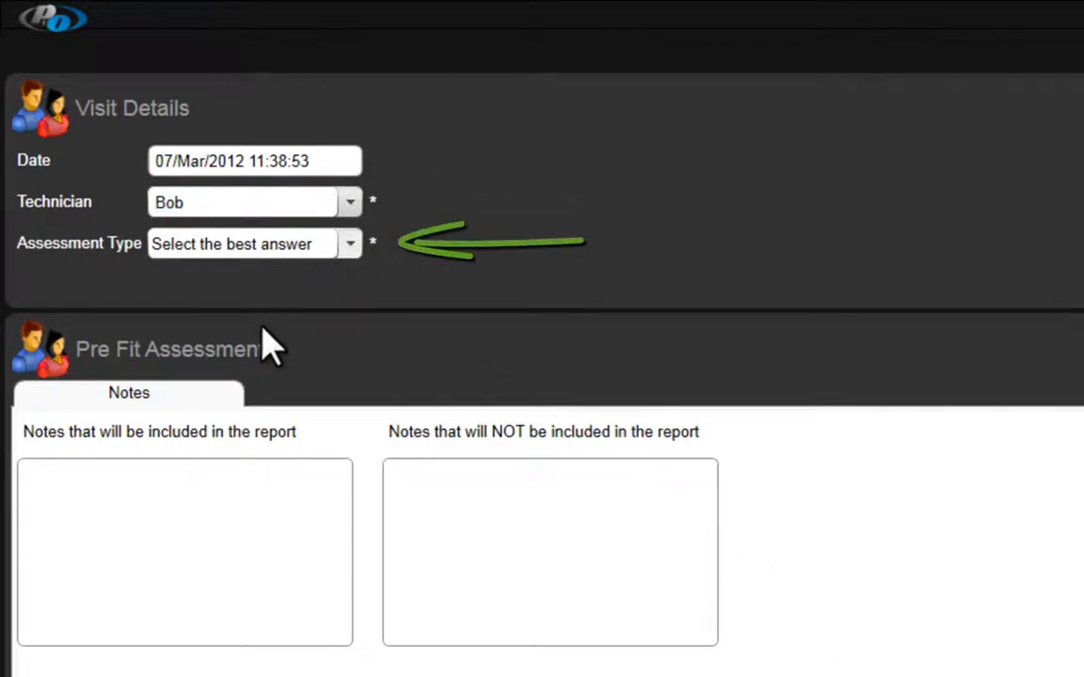
click(350, 245)
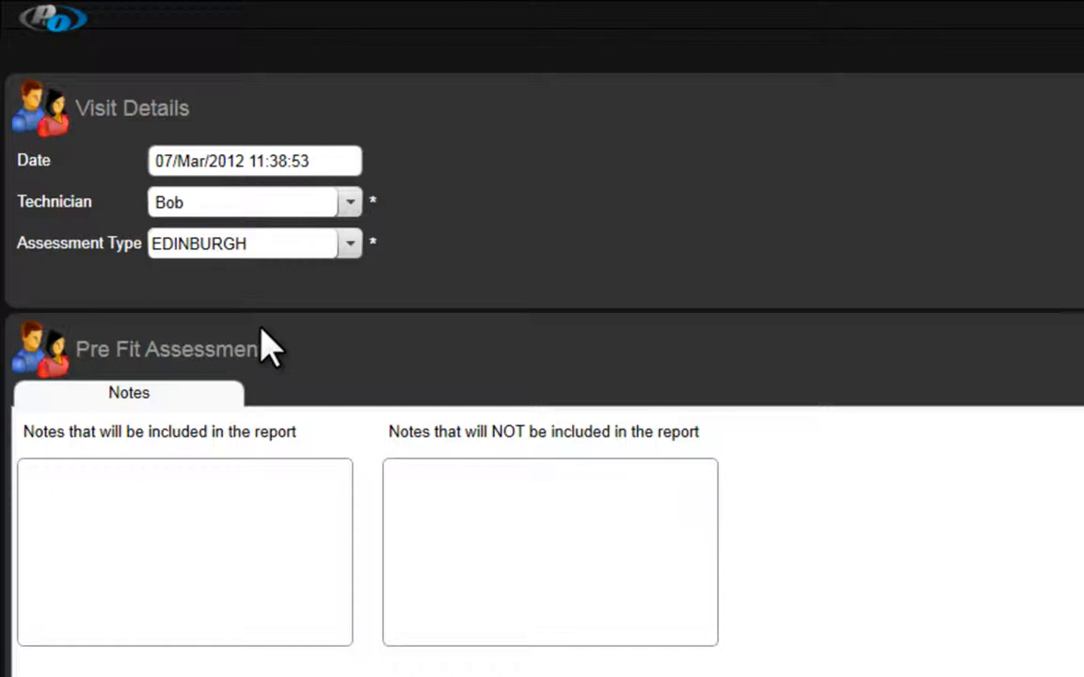
click(184, 552)
text(xxx)
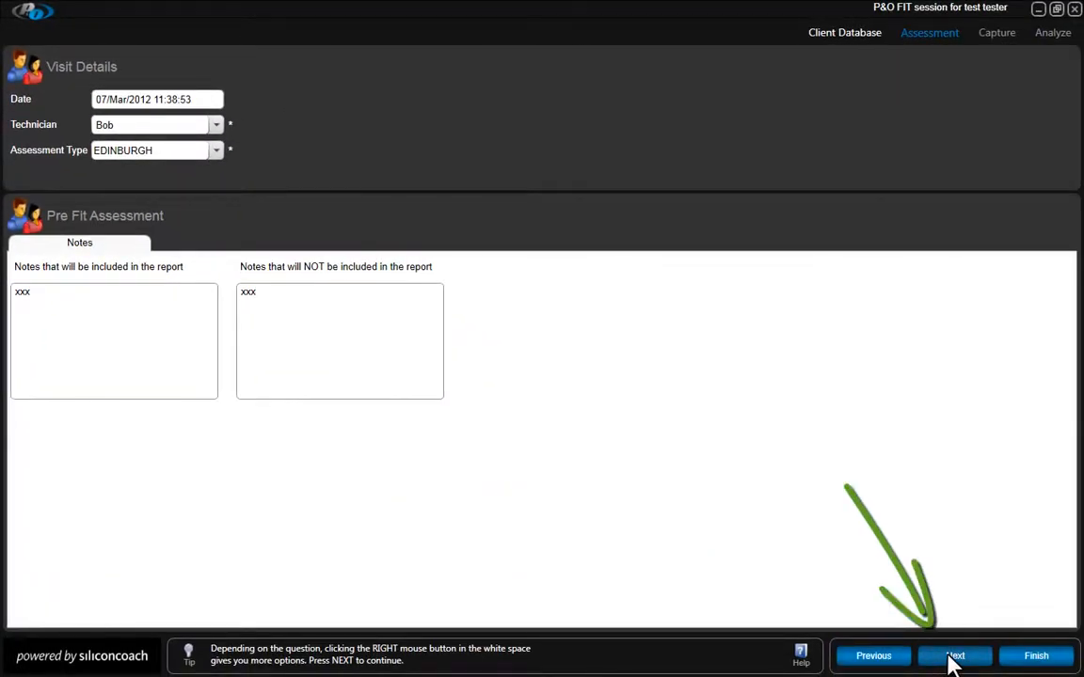
Step: Go to Capture, record the client walking and bring the clip up in Analyze
click(954, 655)
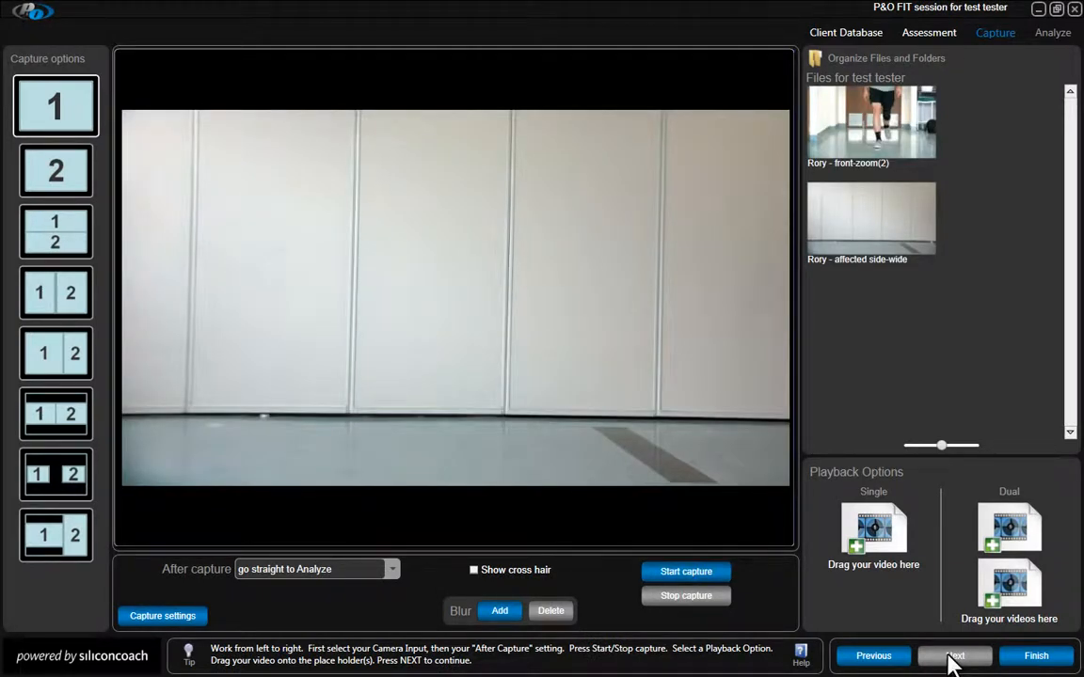
click(954, 655)
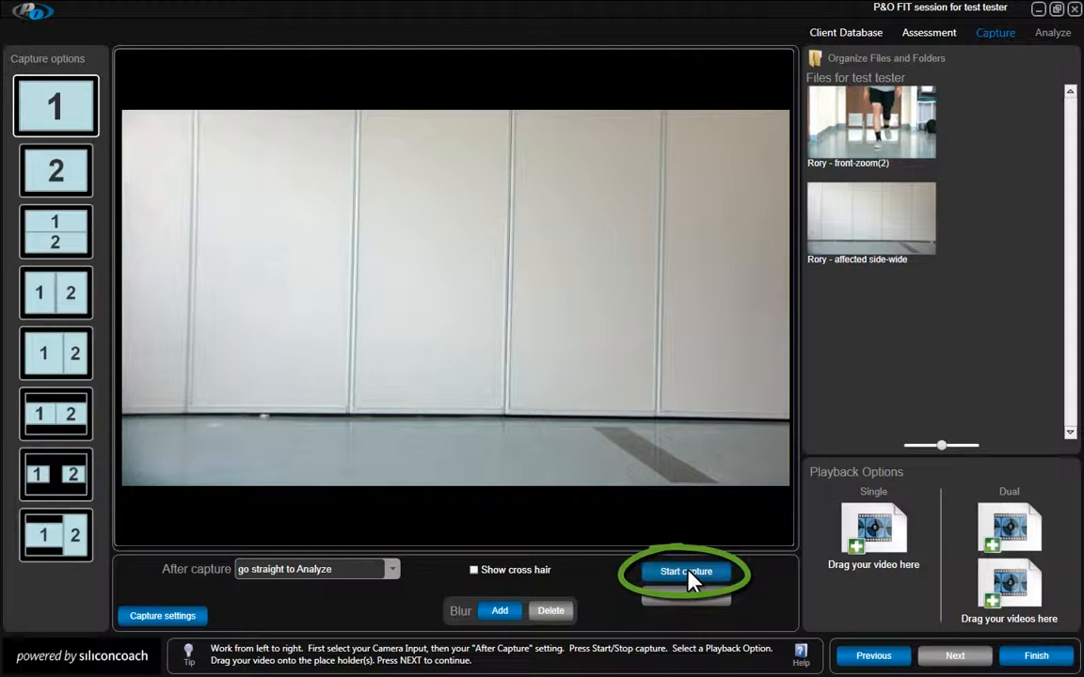
click(685, 572)
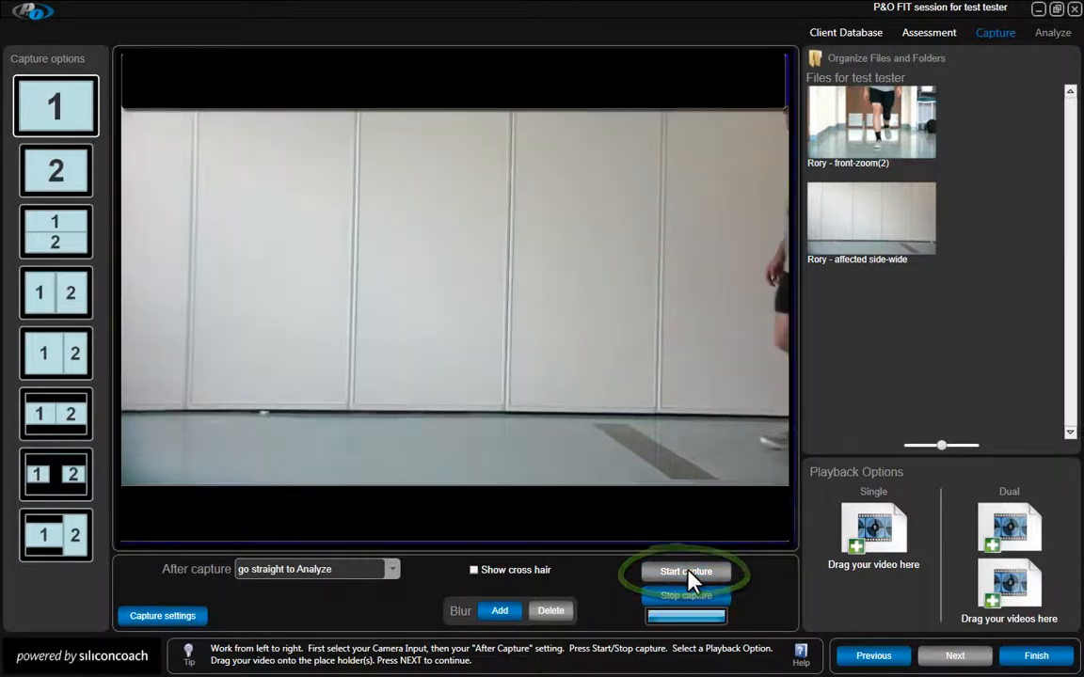
click(685, 572)
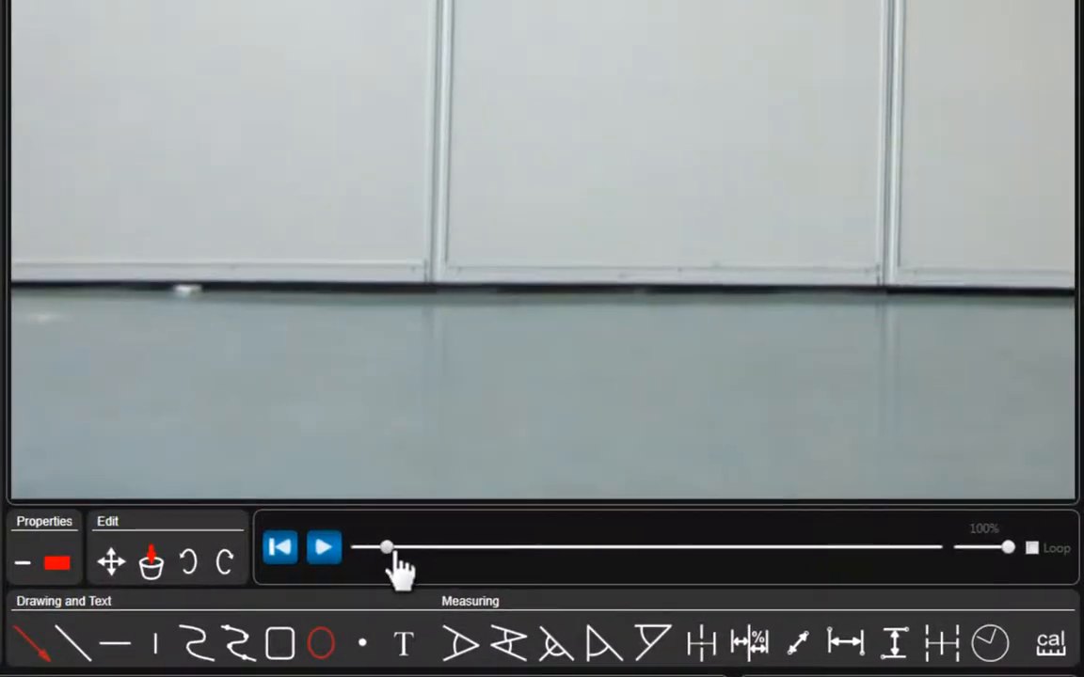
Step: Scrub to the right frame, attach the boxed foot to Initial contact and Heel lift, rated heel contact and normal
drag(386, 548, 544, 548)
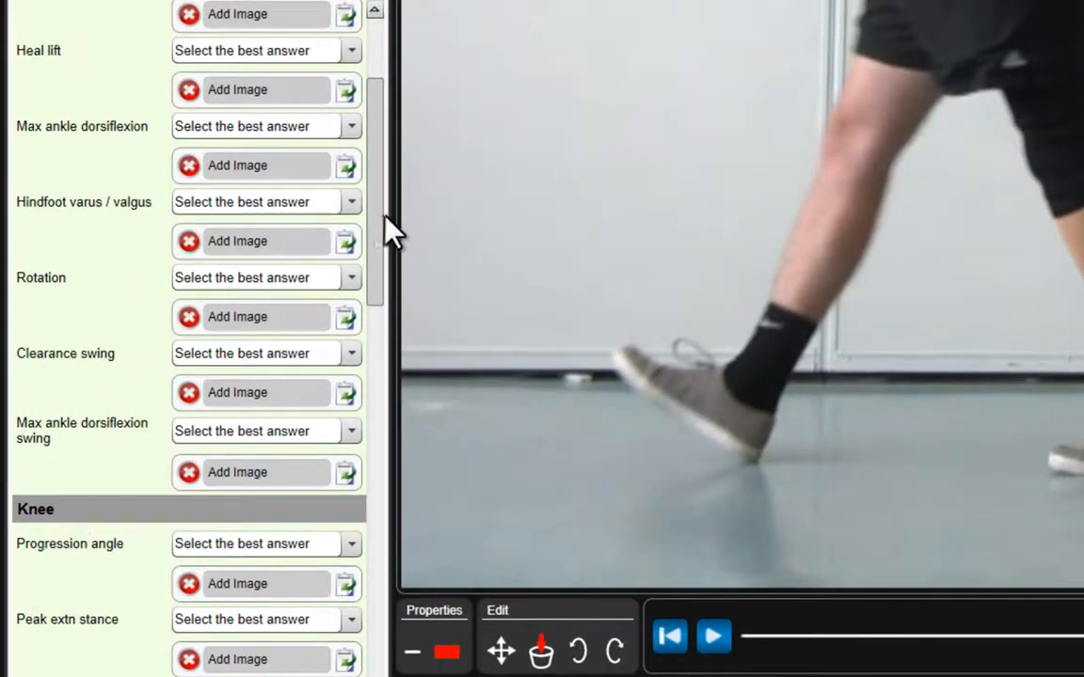
scroll(up, 3)
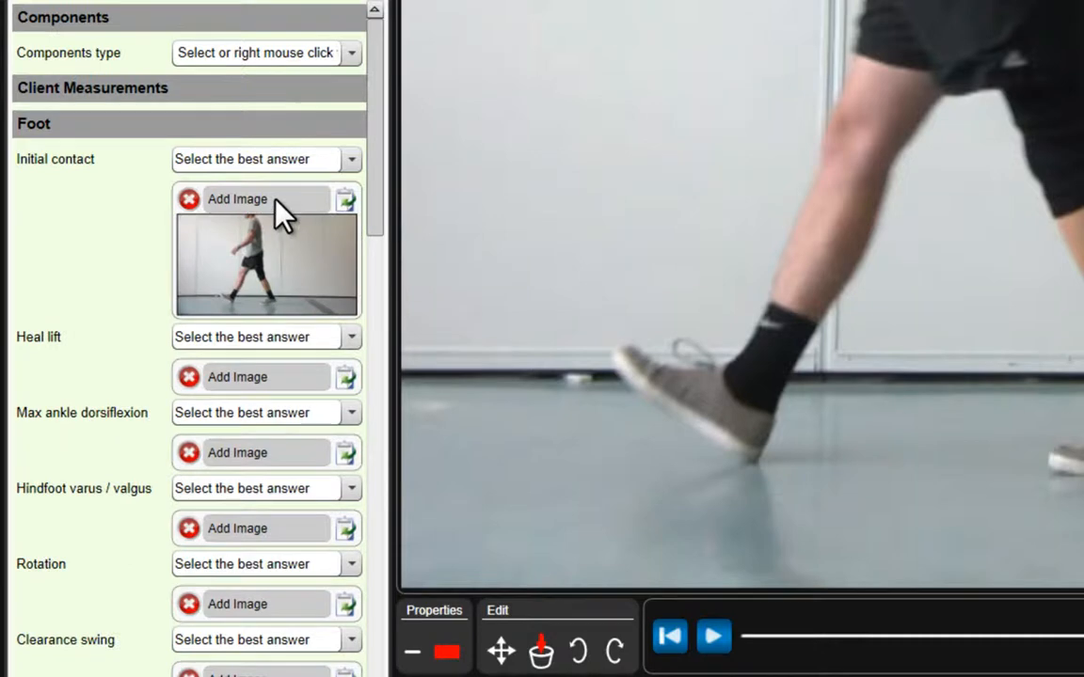
mouse_move(501, 651)
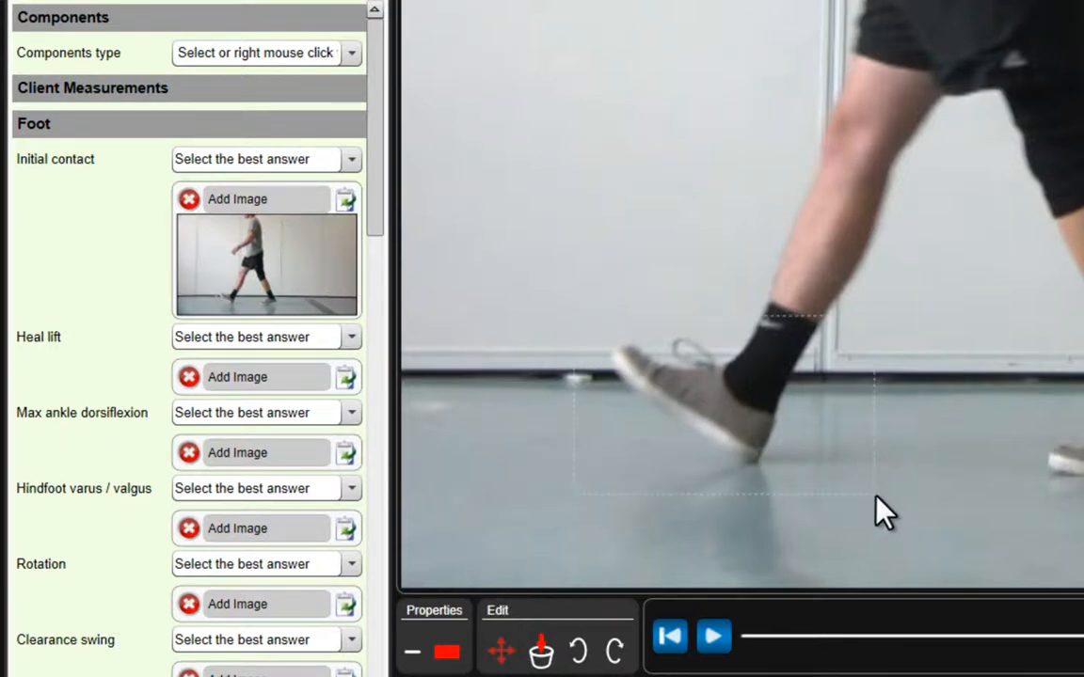
click(346, 200)
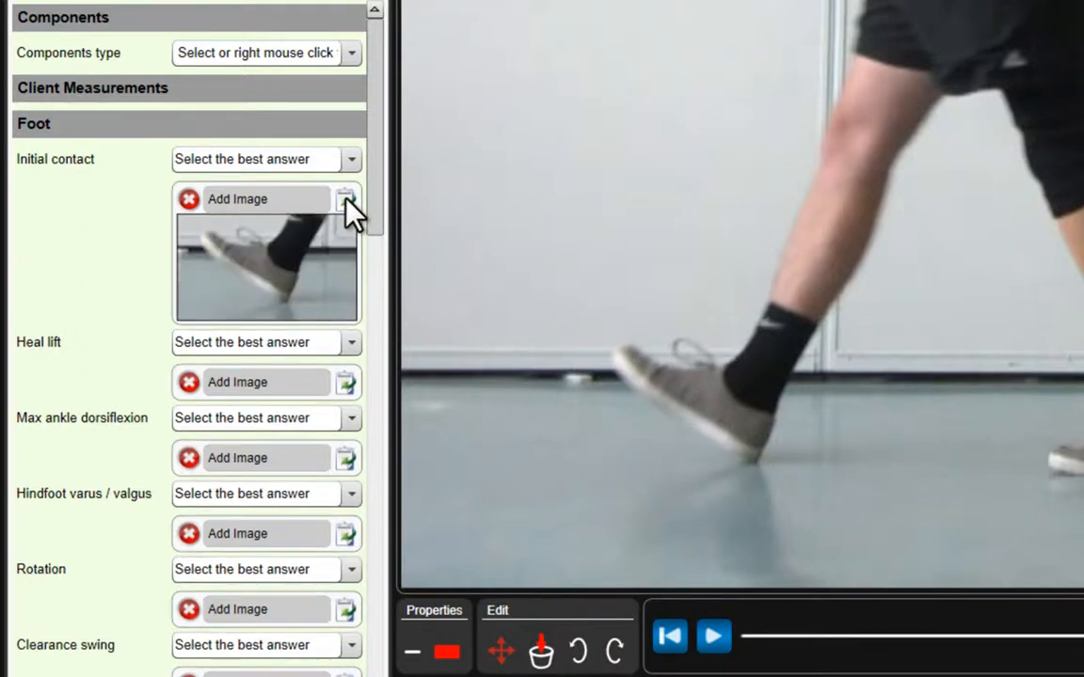
mouse_move(1020, 377)
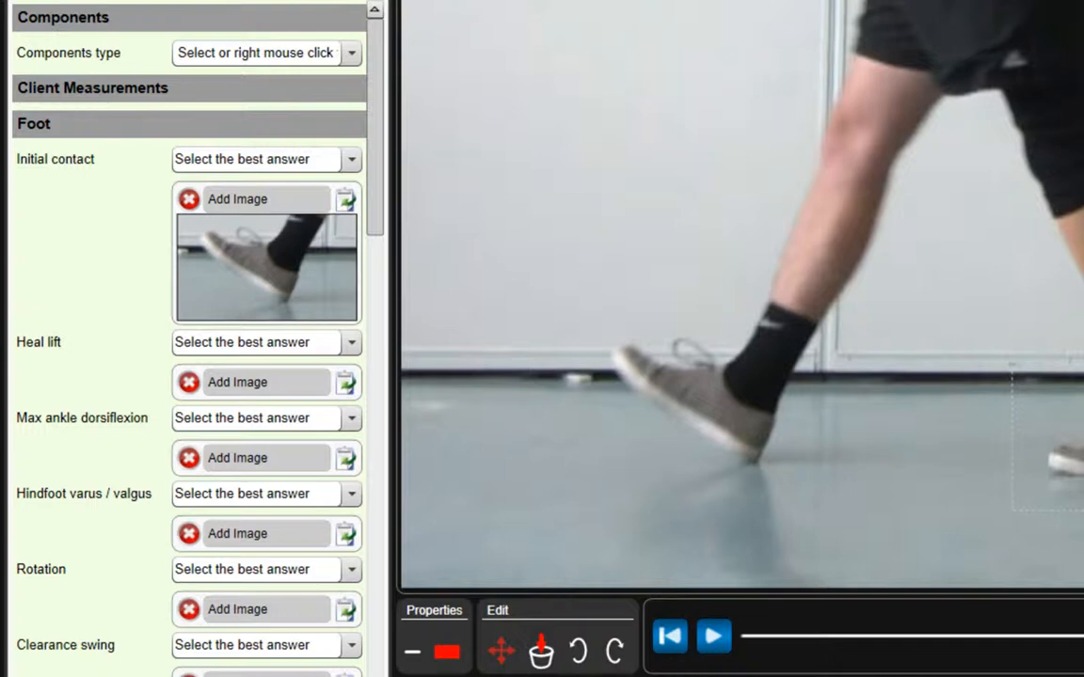
mouse_move(354, 399)
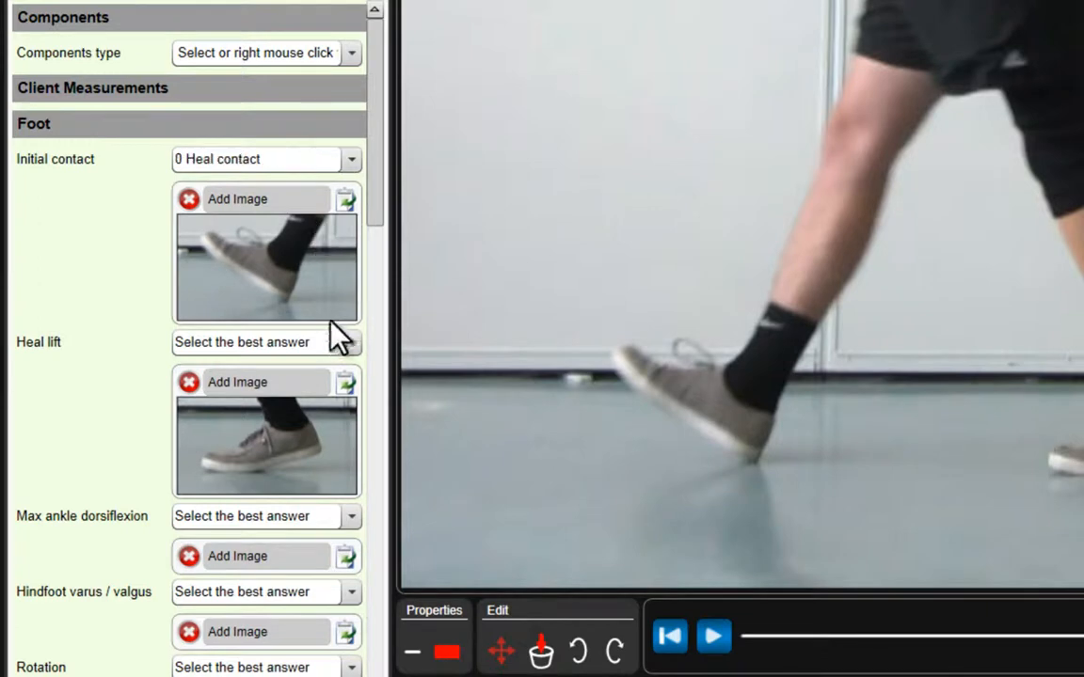
mouse_move(311, 429)
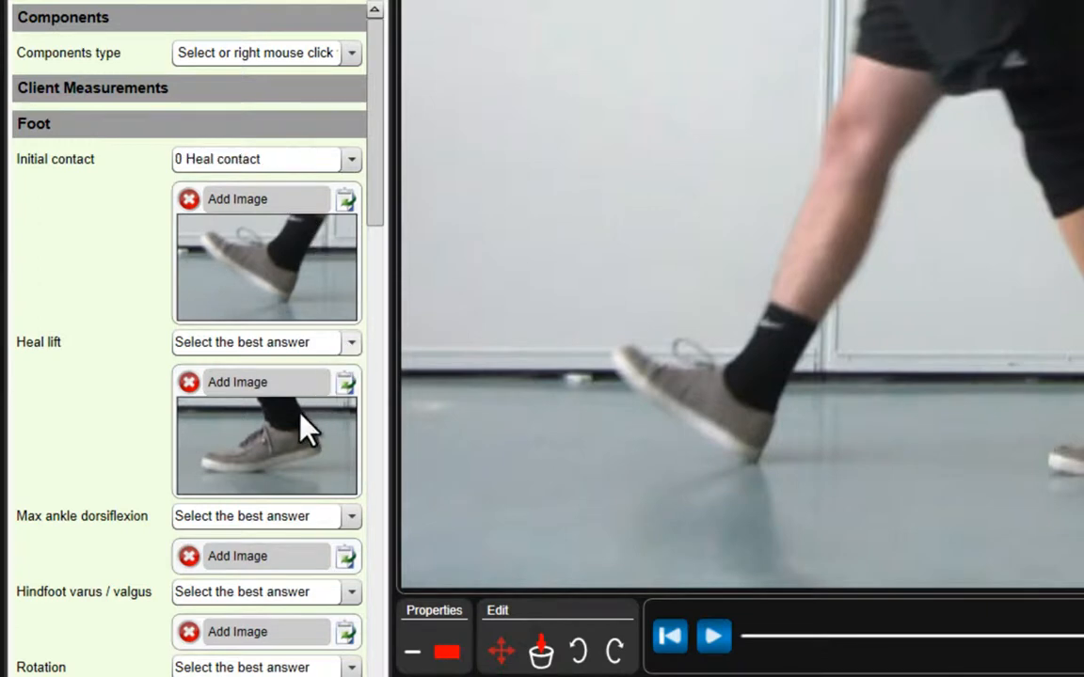
click(267, 342)
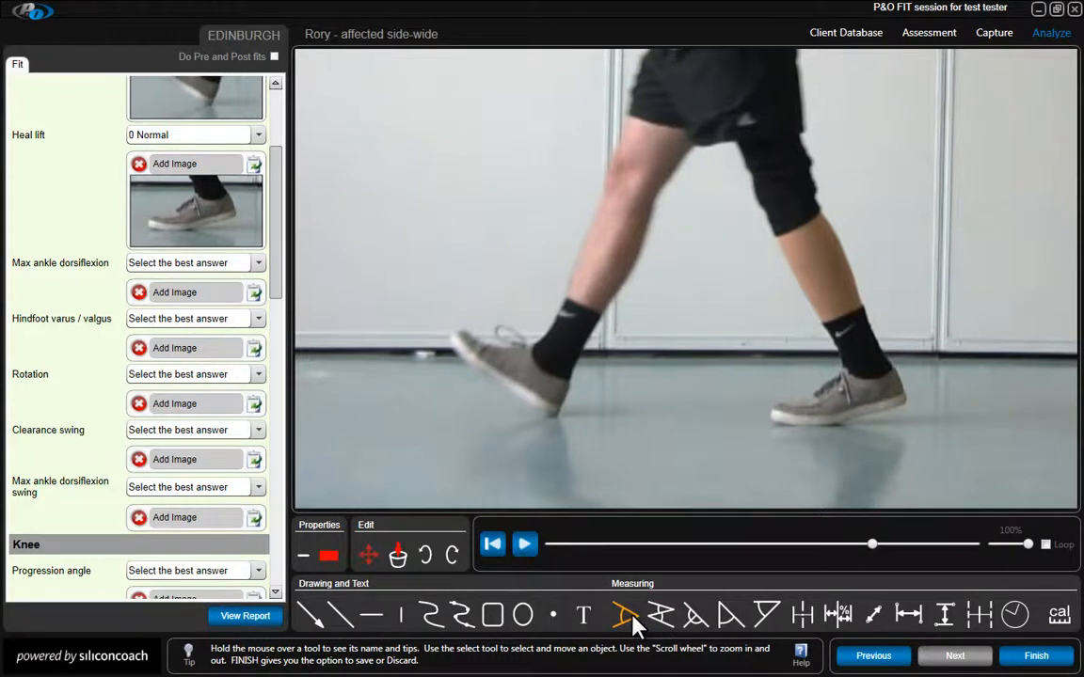
Step: Measure the ankle angle on the frame and bring up the Analyze-screen help with F1
drag(629, 215, 561, 376)
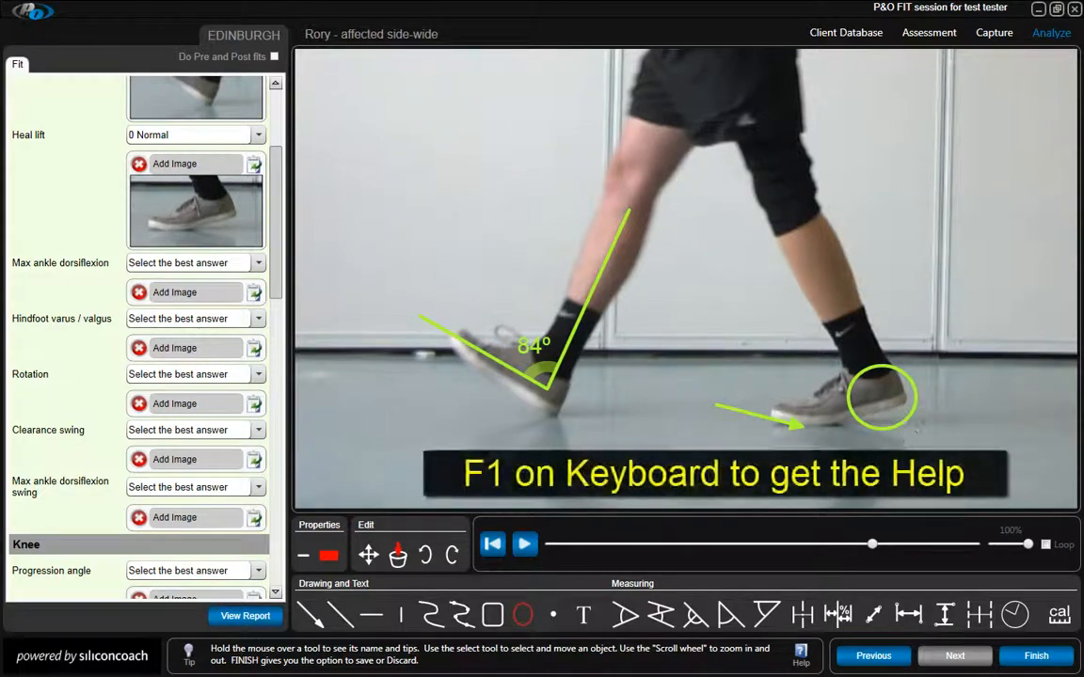
key(f1)
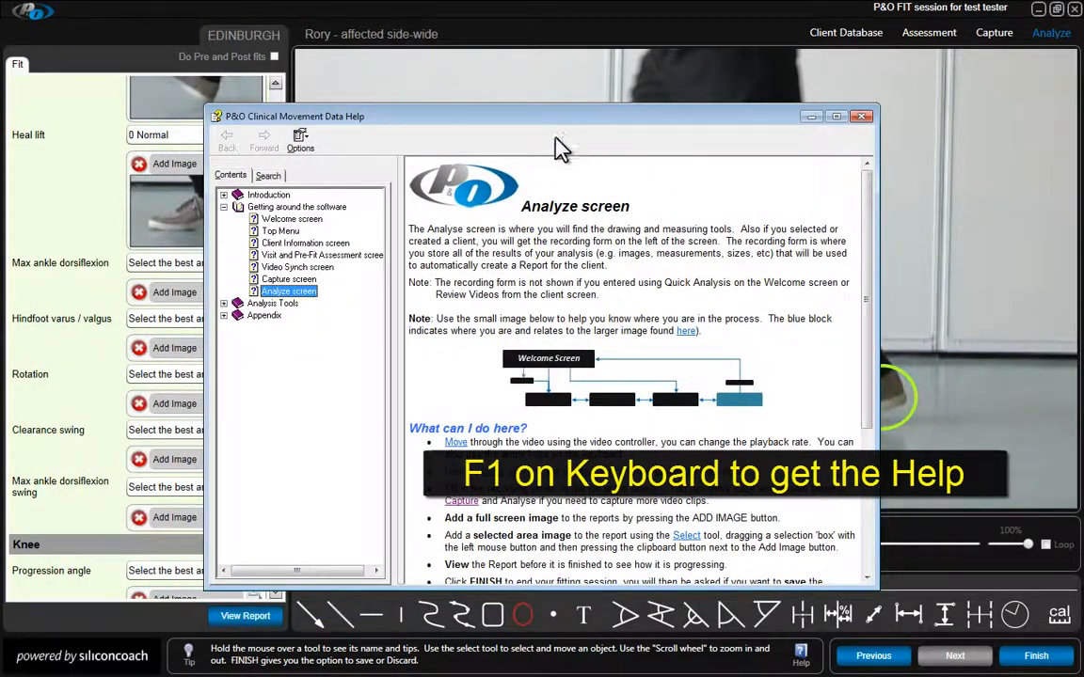
Step: Expand Analysis Tools and Drawing Toolbox, read the Spline Tool and Calibration Tool topics, then close help
click(224, 303)
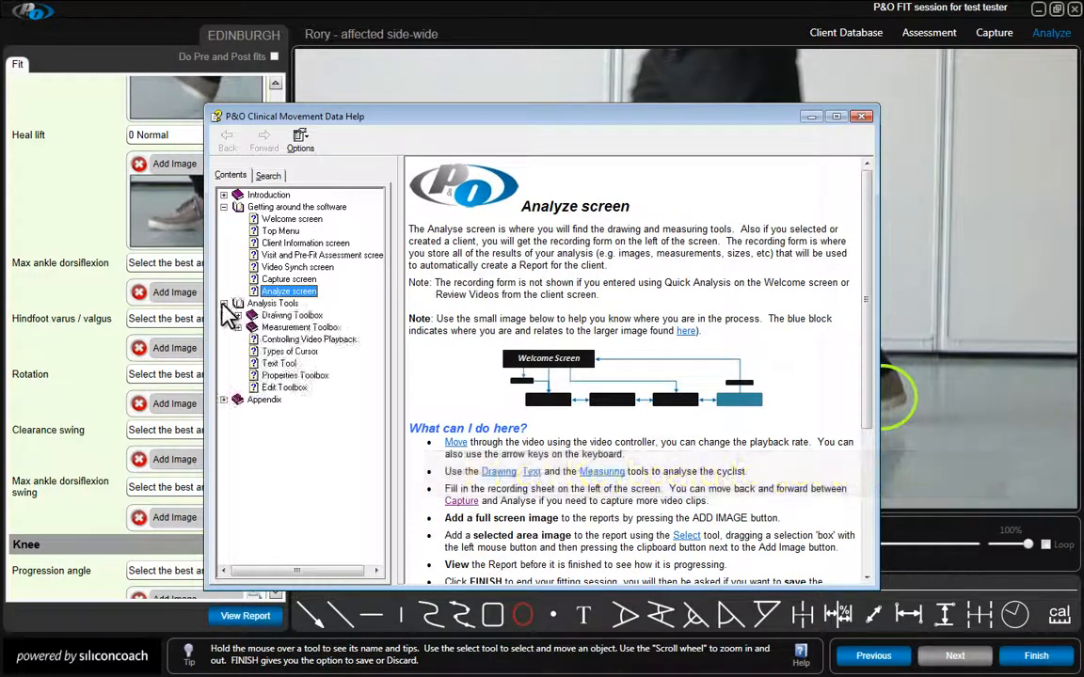
click(237, 316)
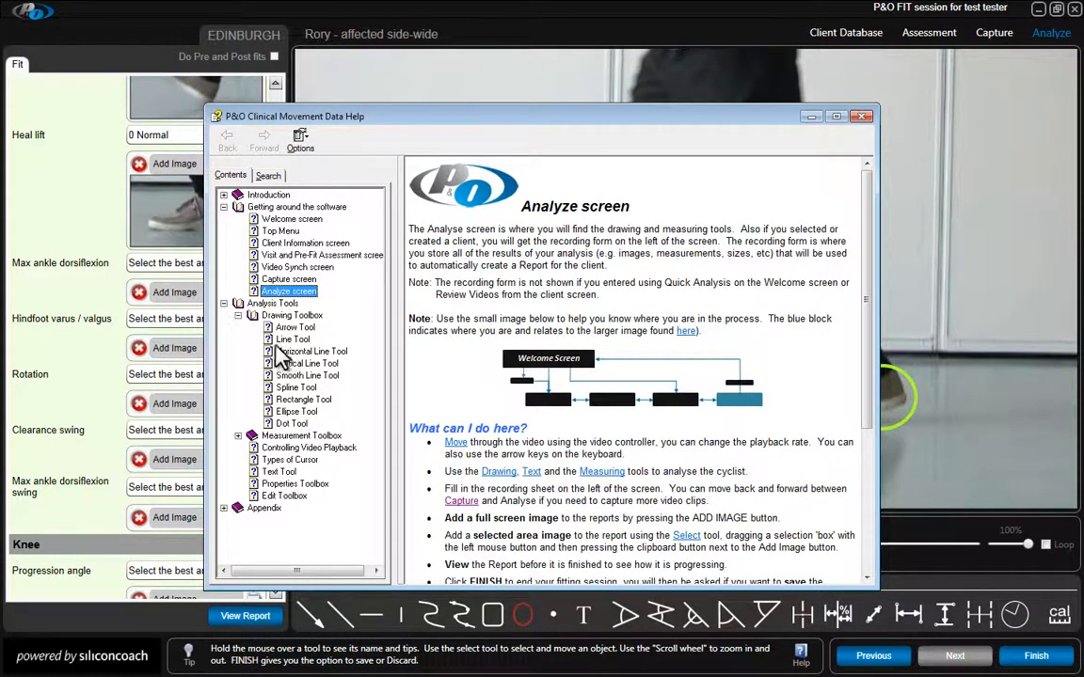
click(296, 388)
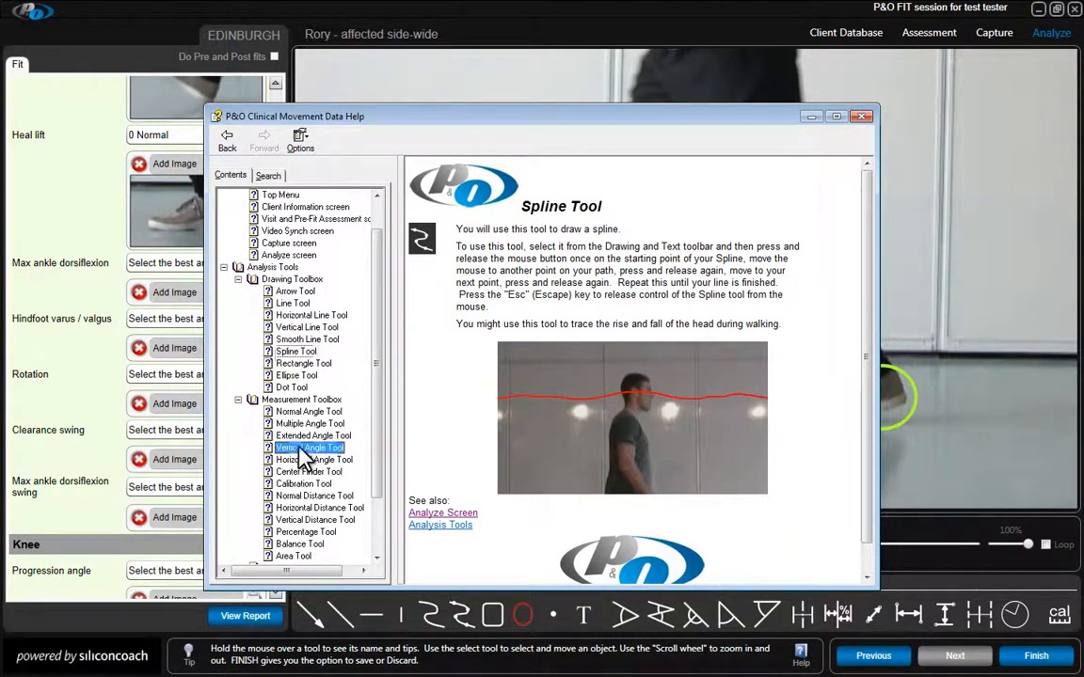
click(305, 484)
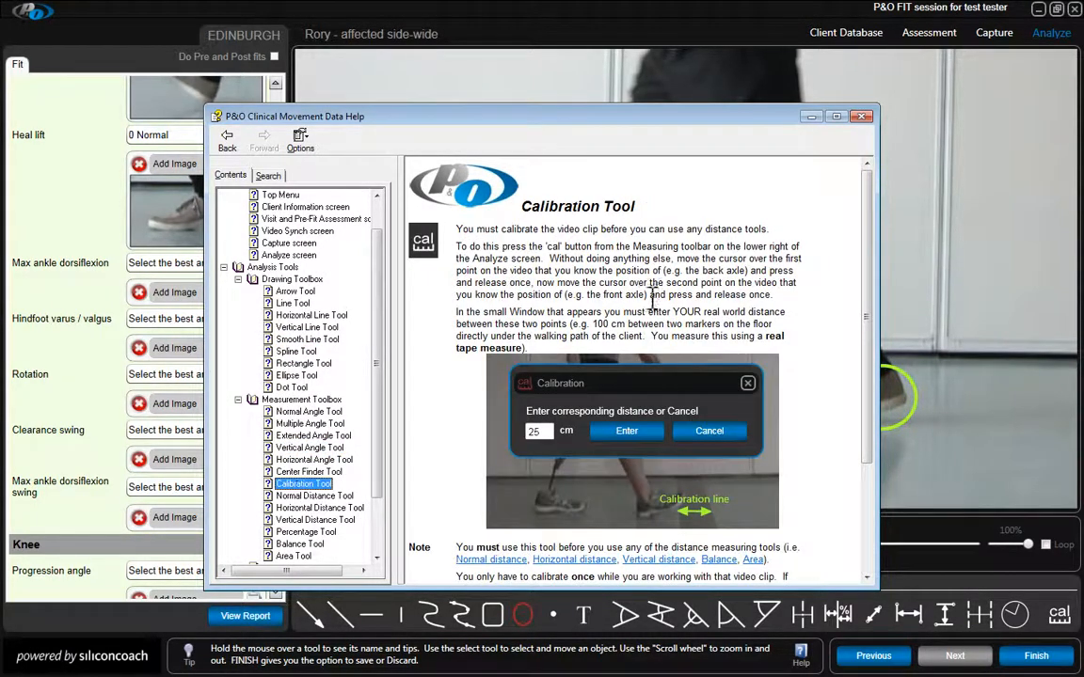
click(862, 117)
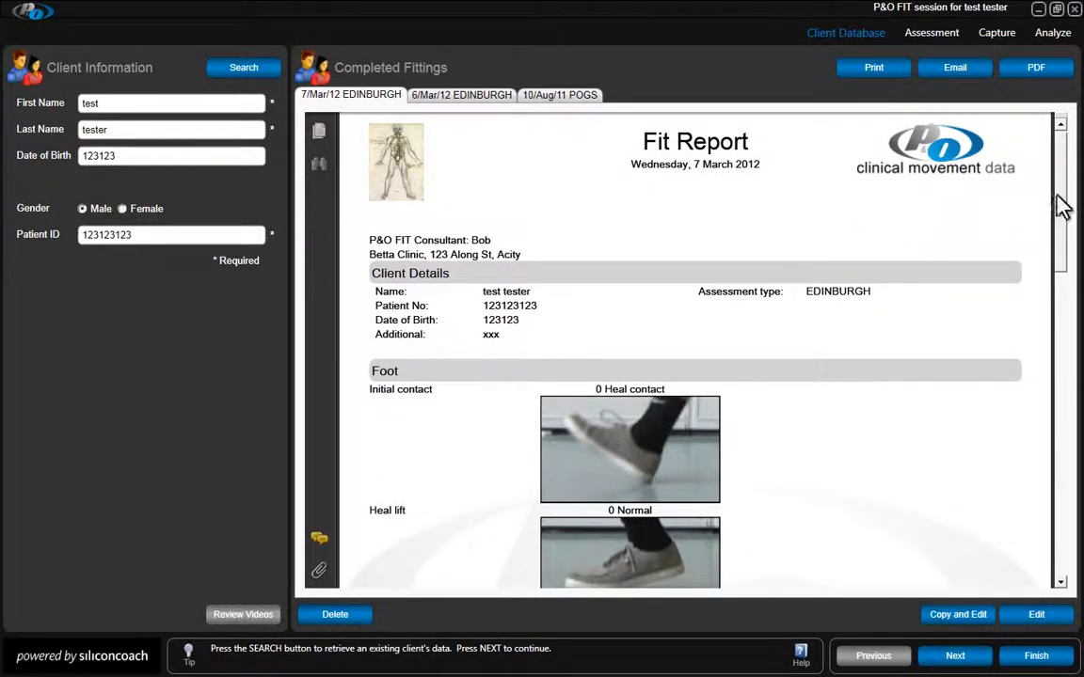
Step: Scroll the Edinburgh fit report through client details and foot images and back to the top
scroll(down, 3)
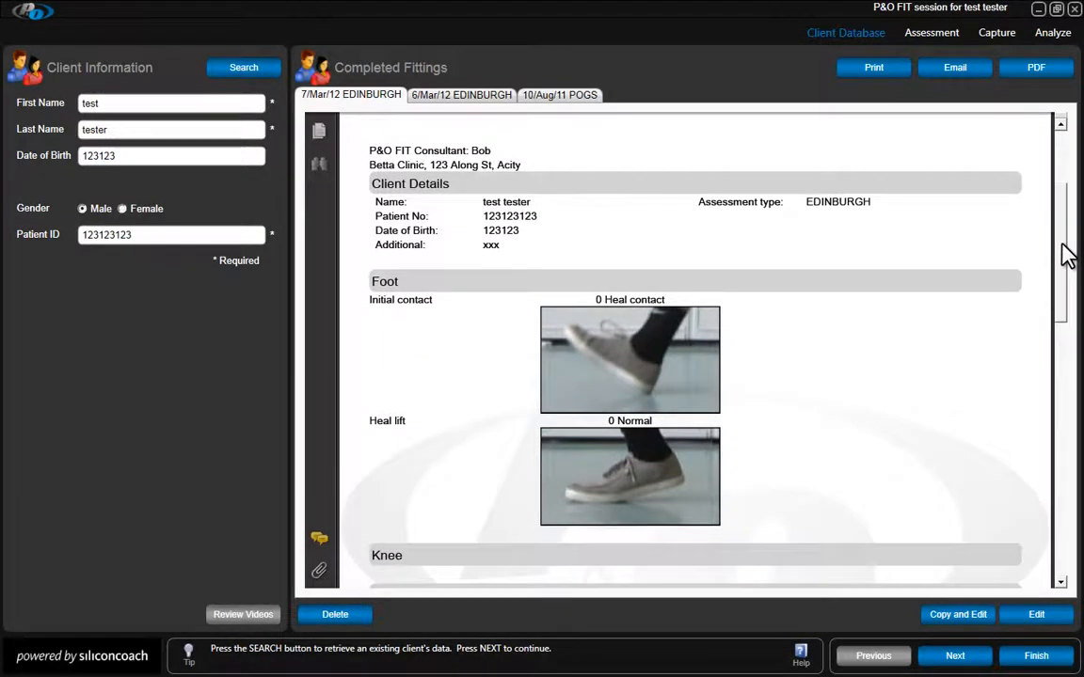
scroll(up, 3)
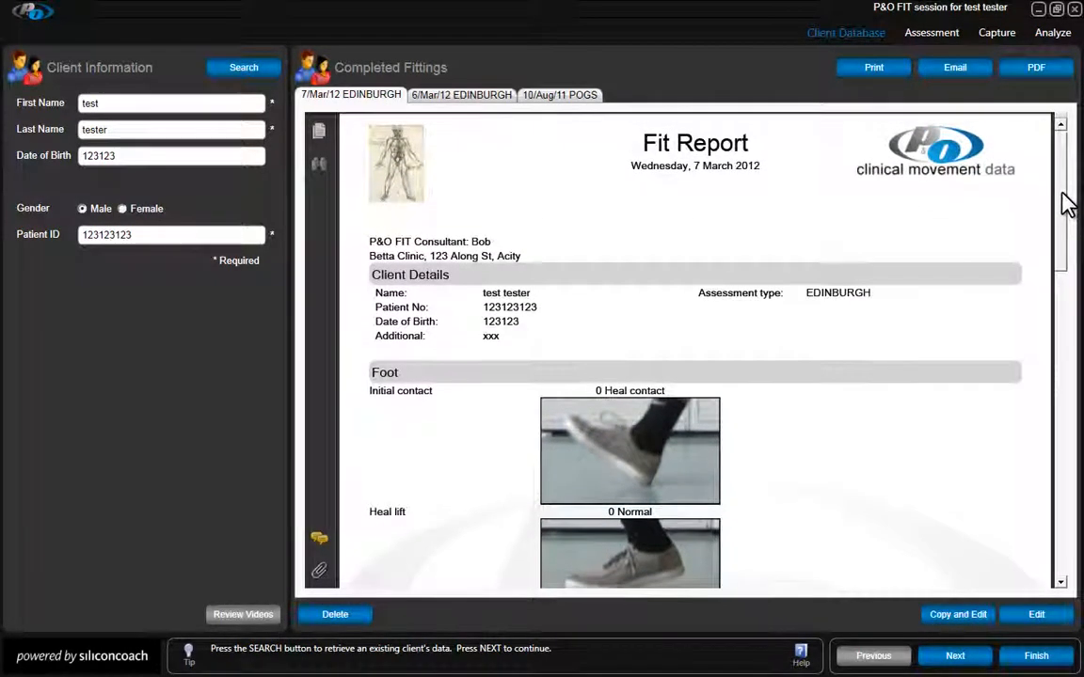